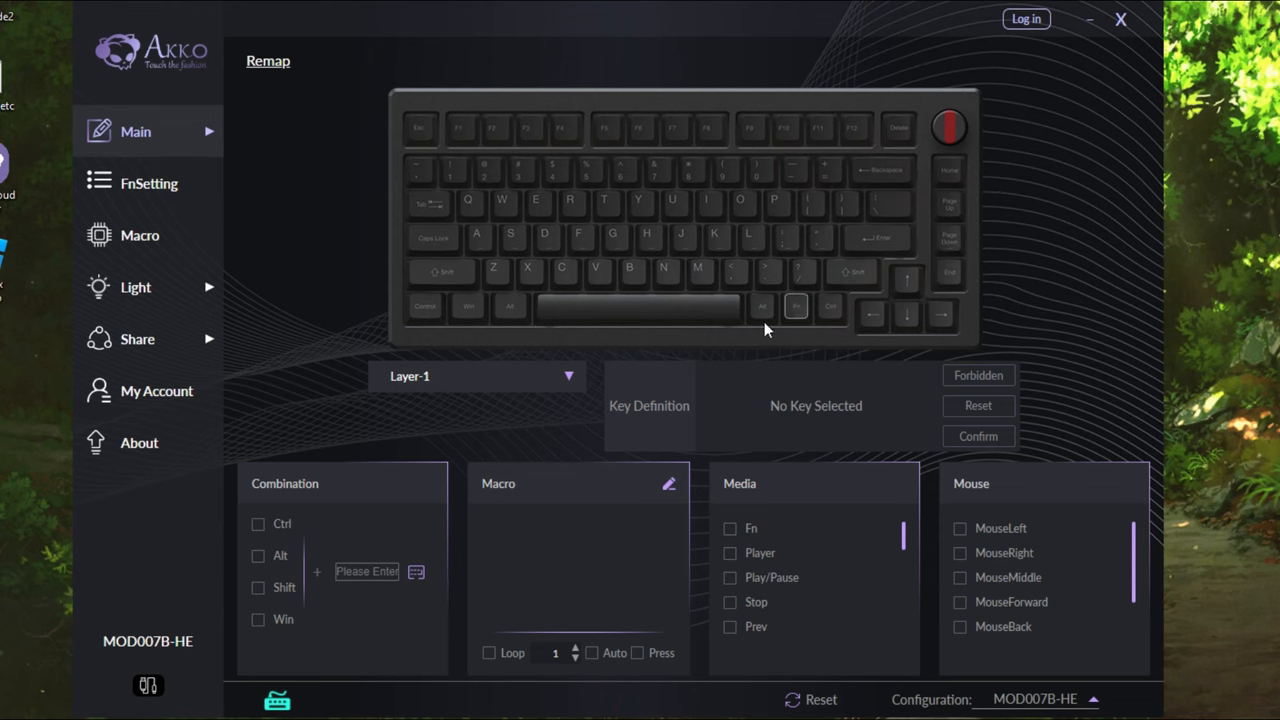
Browse the Fn layer, Macro and Preset lighting pages, then open Dynamic Keystroke.
{"action": "left_click", "coordinate": [148, 183]}
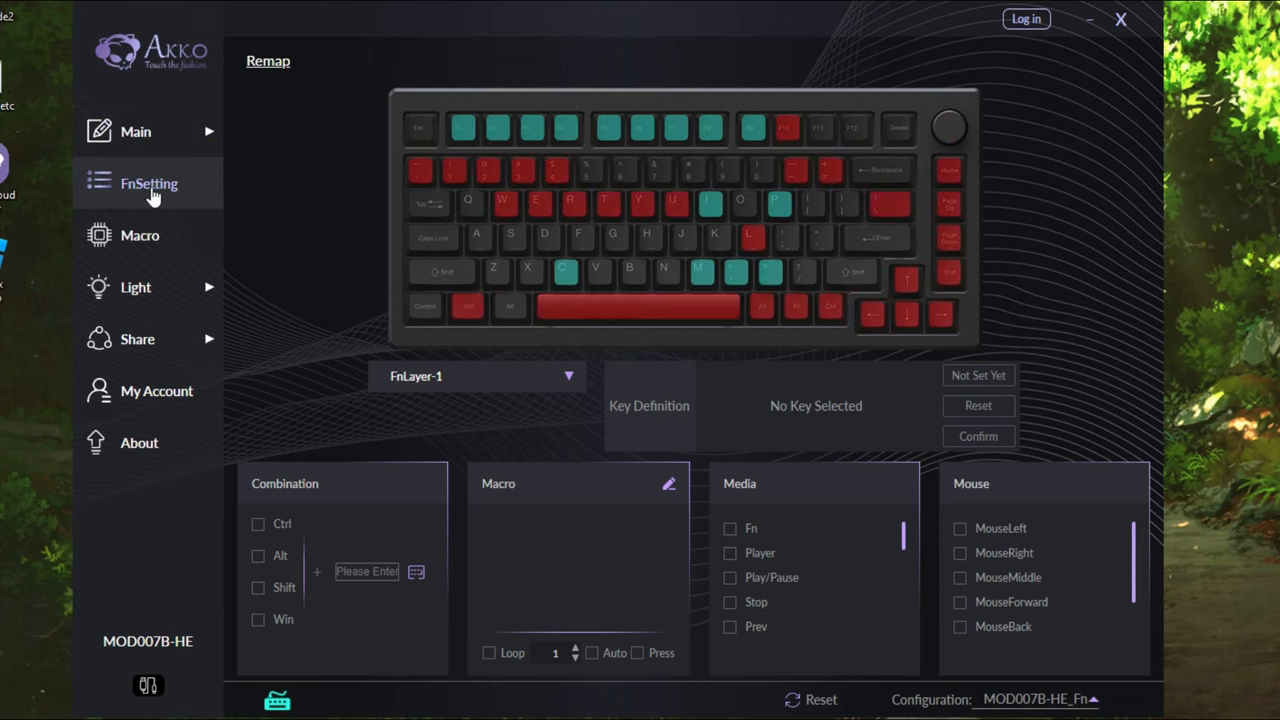
{"action": "left_click", "coordinate": [140, 235]}
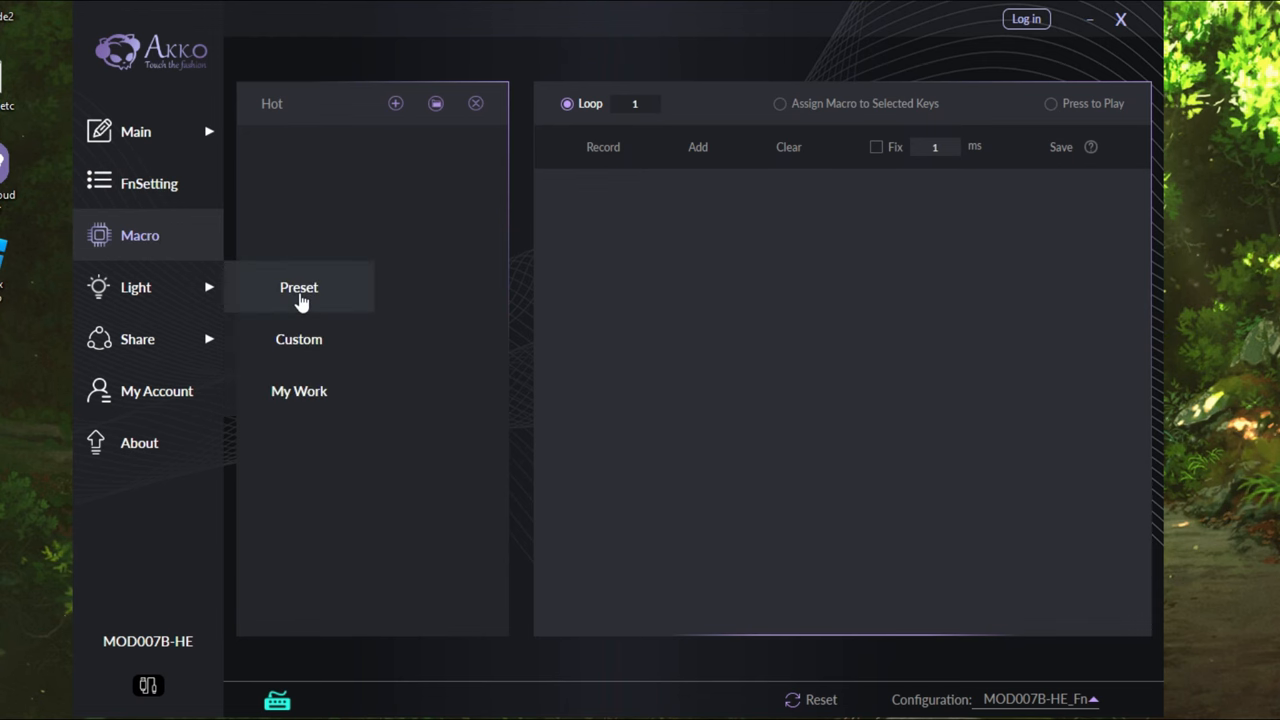
{"action": "left_click", "coordinate": [135, 287]}
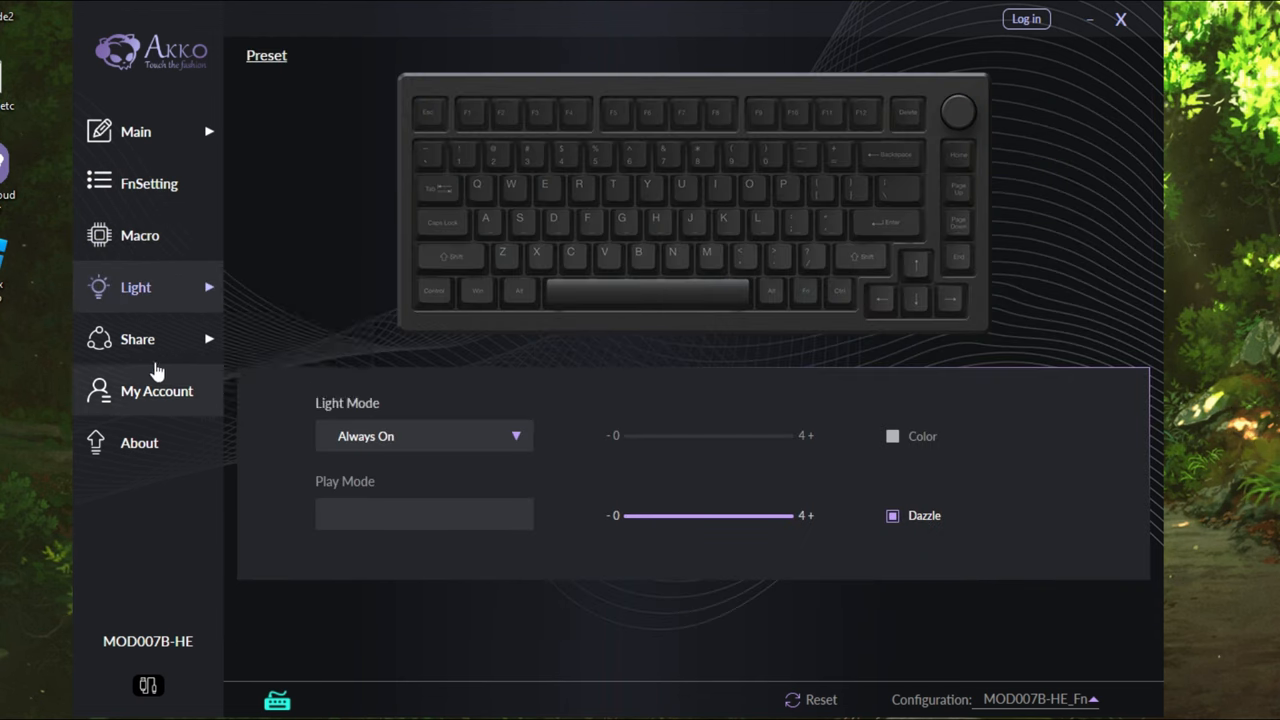
{"action": "left_click", "coordinate": [148, 183]}
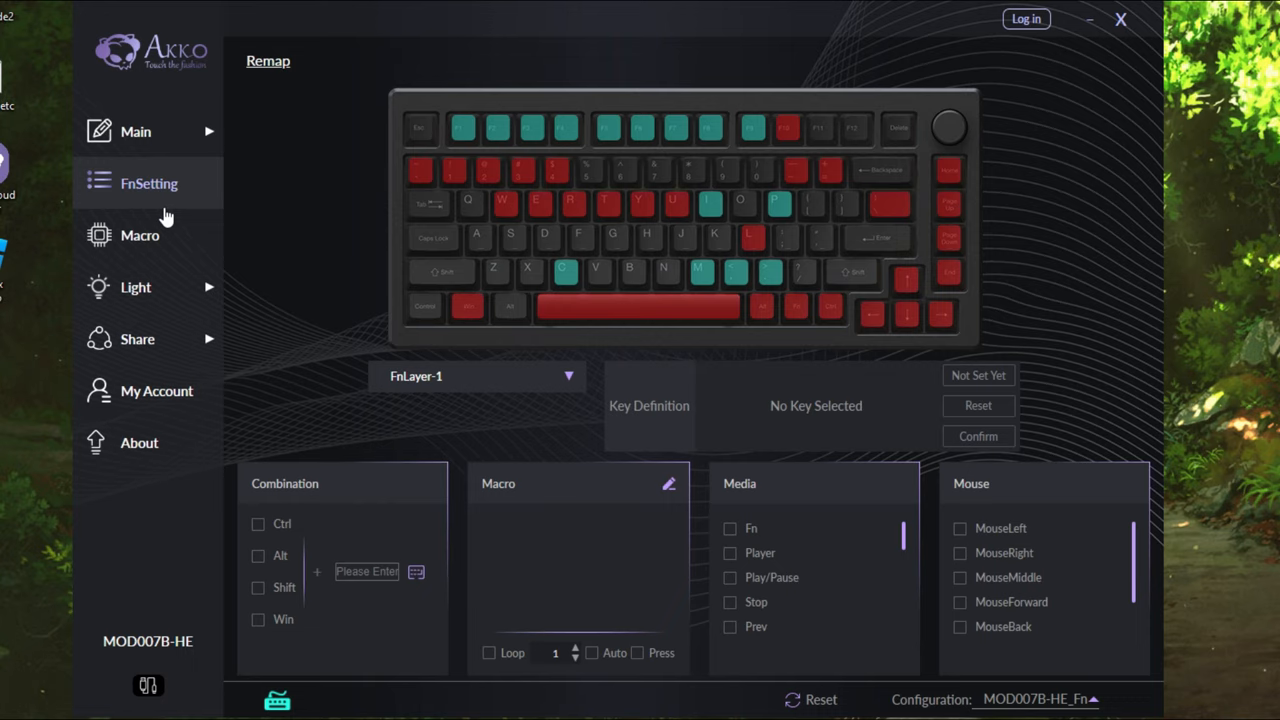
{"action": "left_click", "coordinate": [140, 235]}
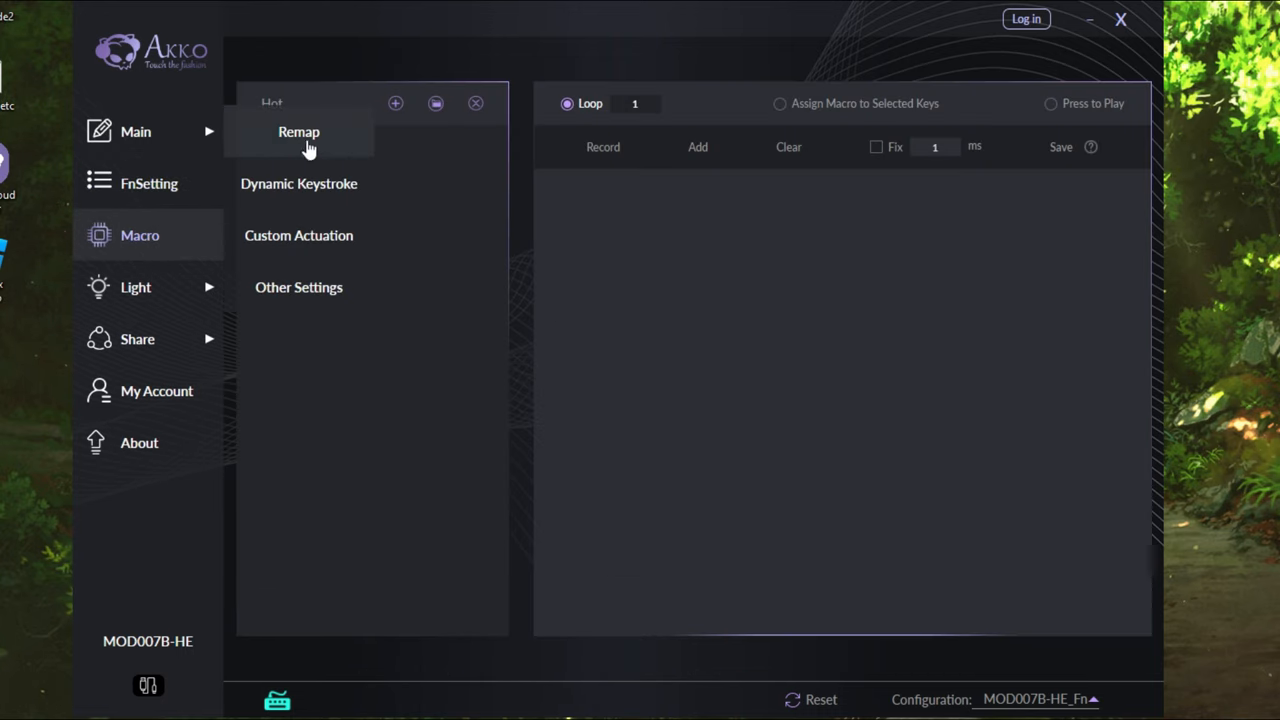
{"action": "left_click", "coordinate": [298, 183]}
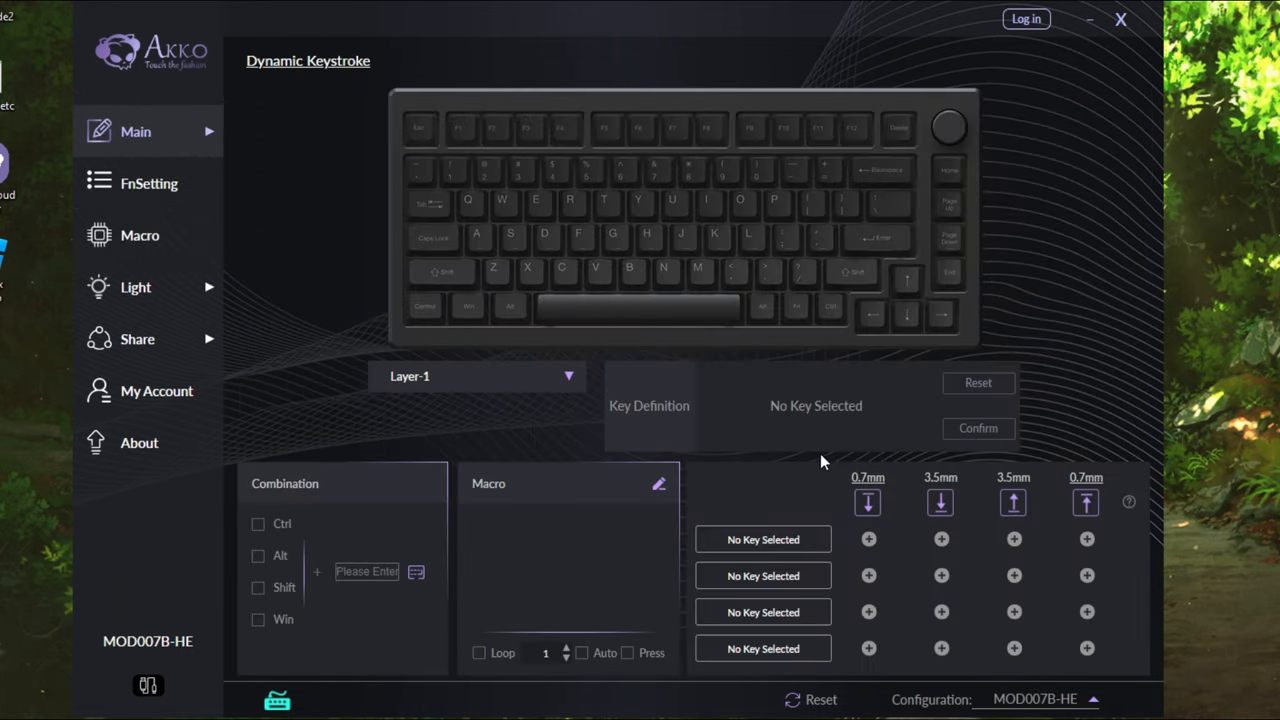
{"action": "mouse_move", "coordinate": [198, 172]}
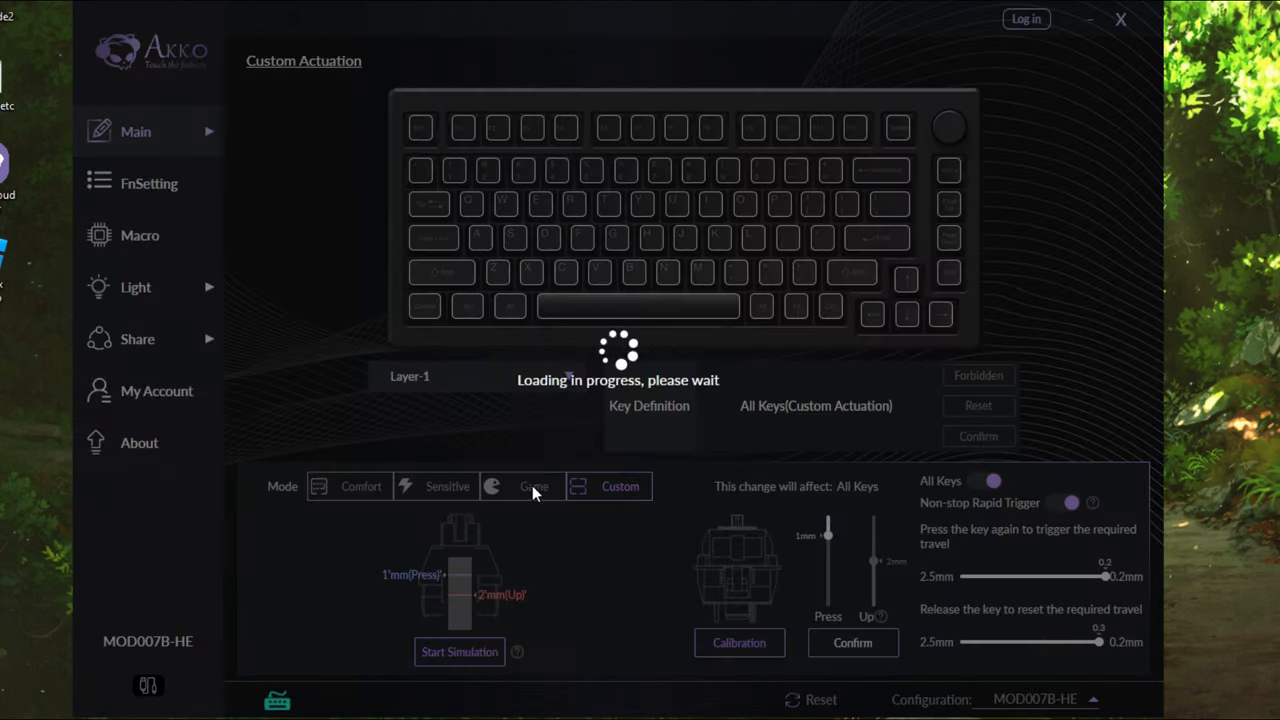
Select the Game mode actuation preset, giving rapid trigger with 0.5 mm press.
{"action": "left_click", "coordinate": [533, 486]}
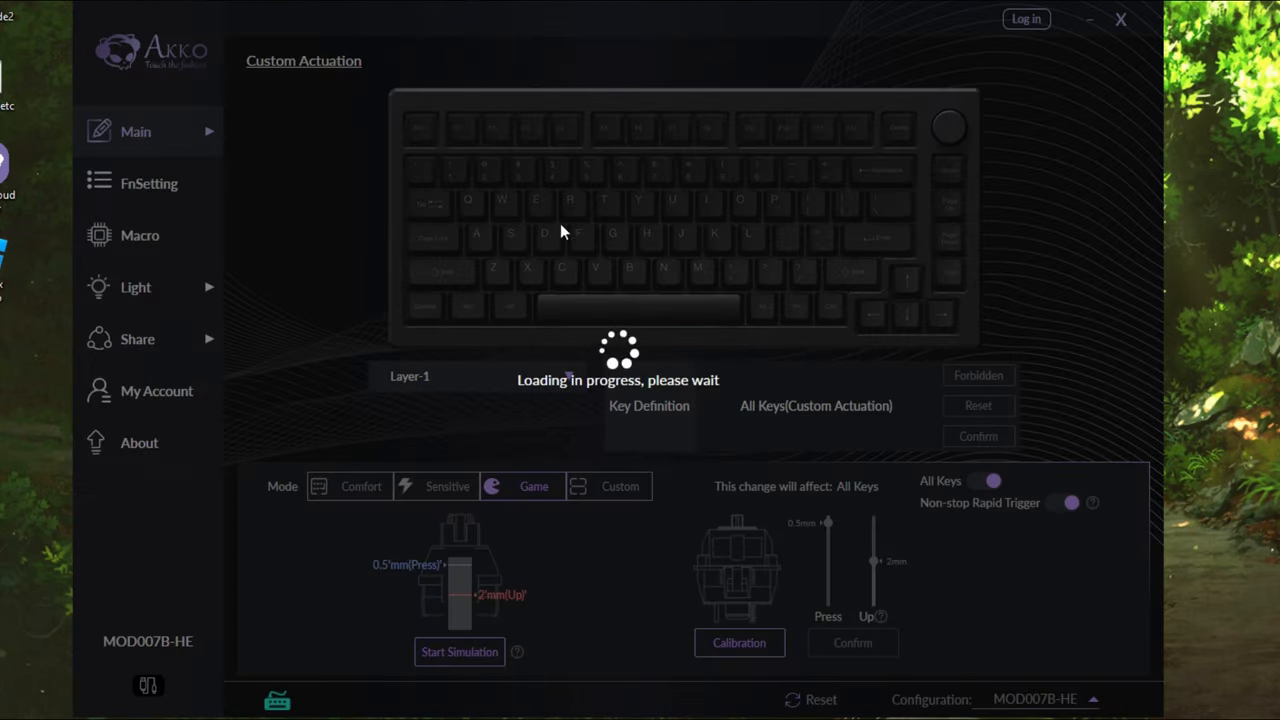